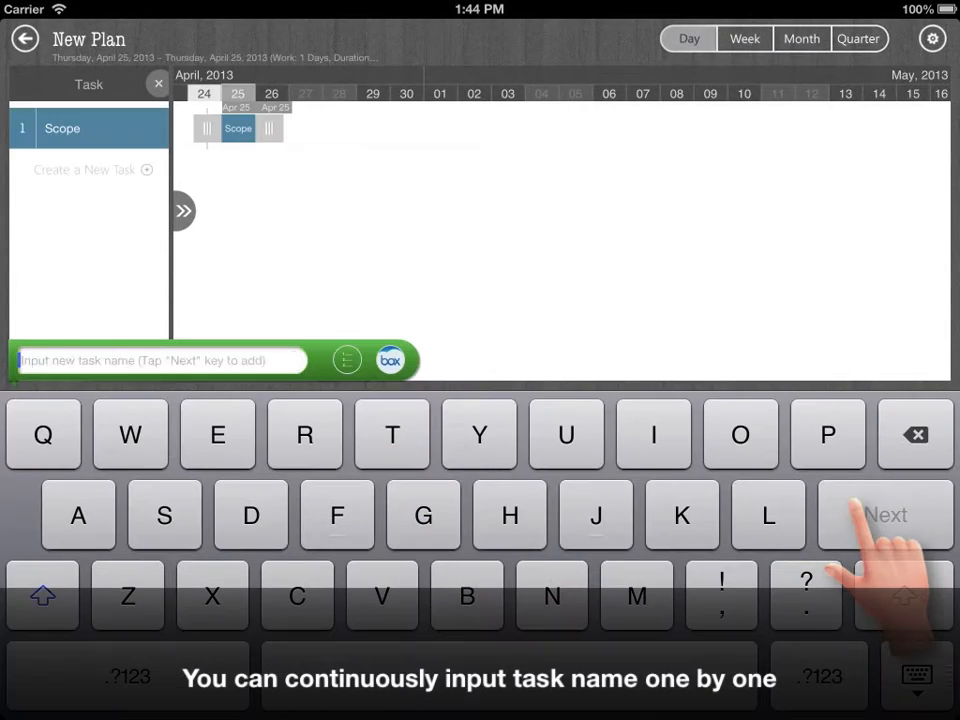
Step: Type the first Scope task, 'Determine project scope', into the new plan's task field
{"action": "type", "text": "Determine project sc"}
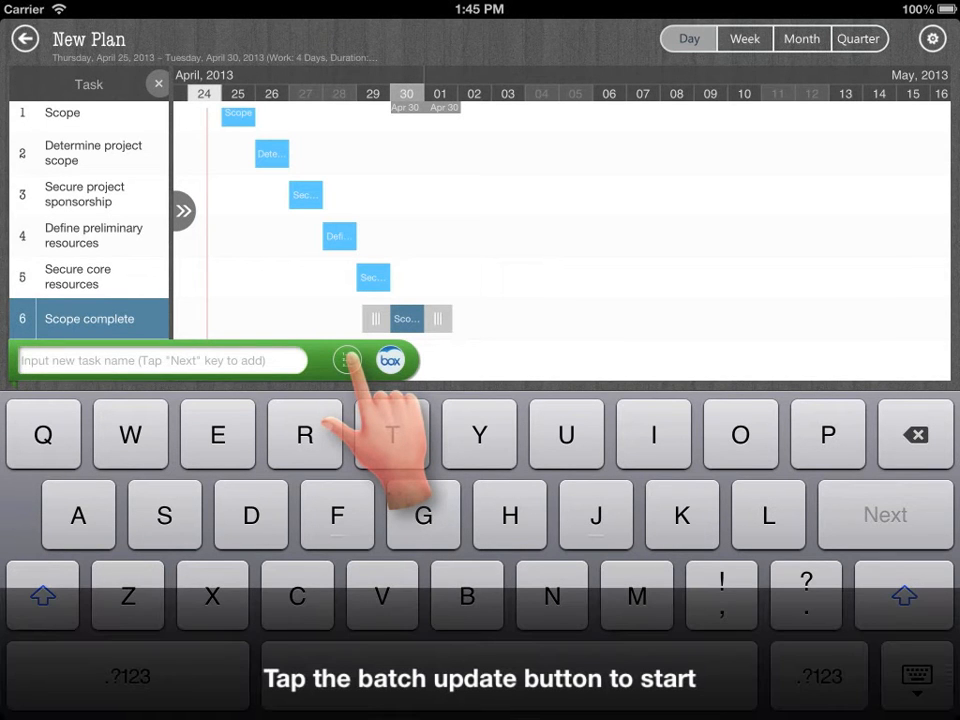
Step: In batch entry, type task names one per line, starting with 'Conduct needs analysis'
{"action": "left_click", "coordinate": [390, 359]}
{"action": "type", "text": "Analysis/Software Requirements"}
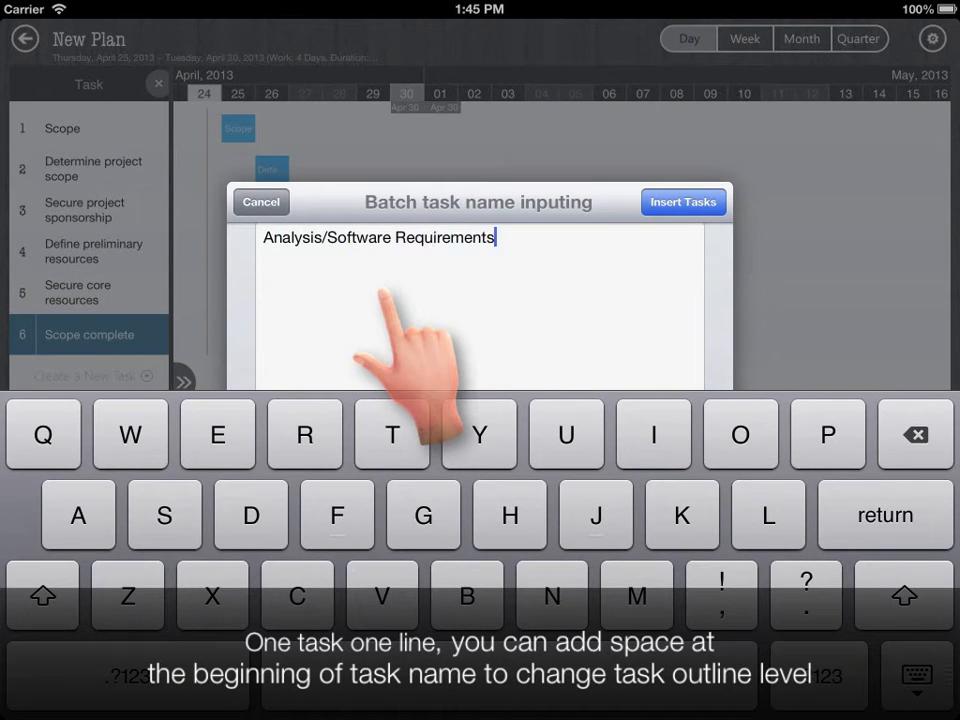
{"action": "key", "text": "return"}
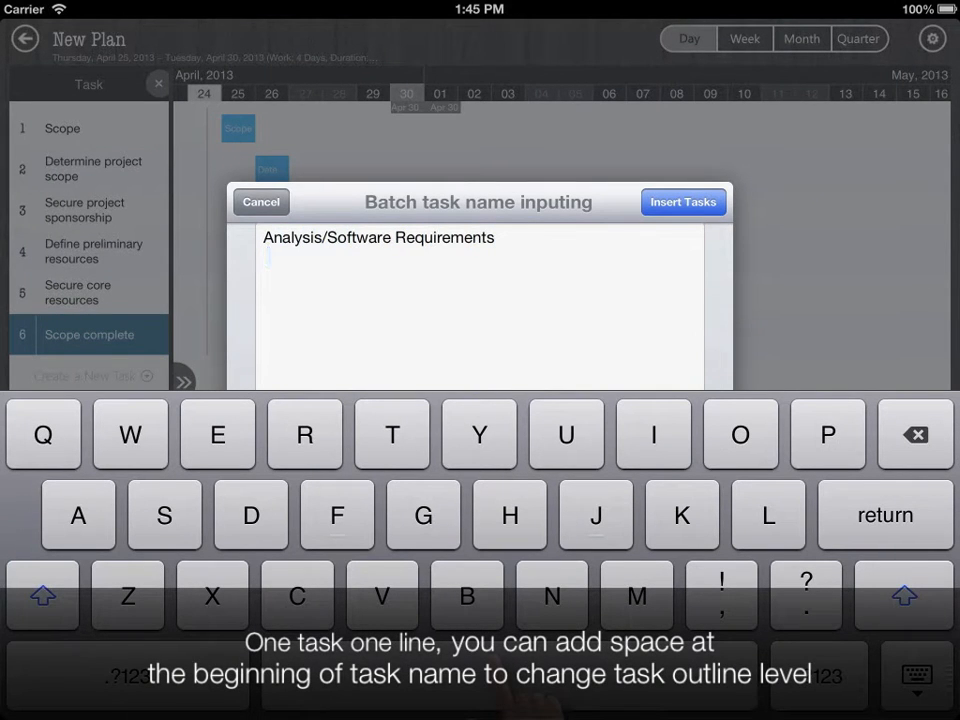
{"action": "type", "text": "Conduct needs anal"}
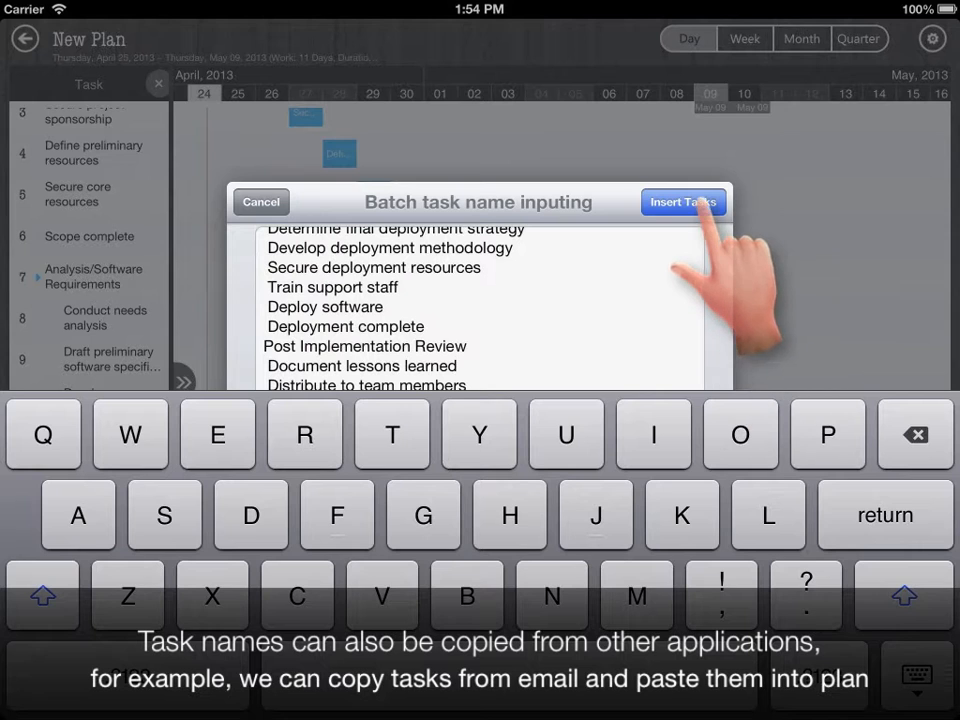
Step: Insert the batched task names into the plan and centre the Scope phase bar
{"action": "left_click", "coordinate": [683, 201]}
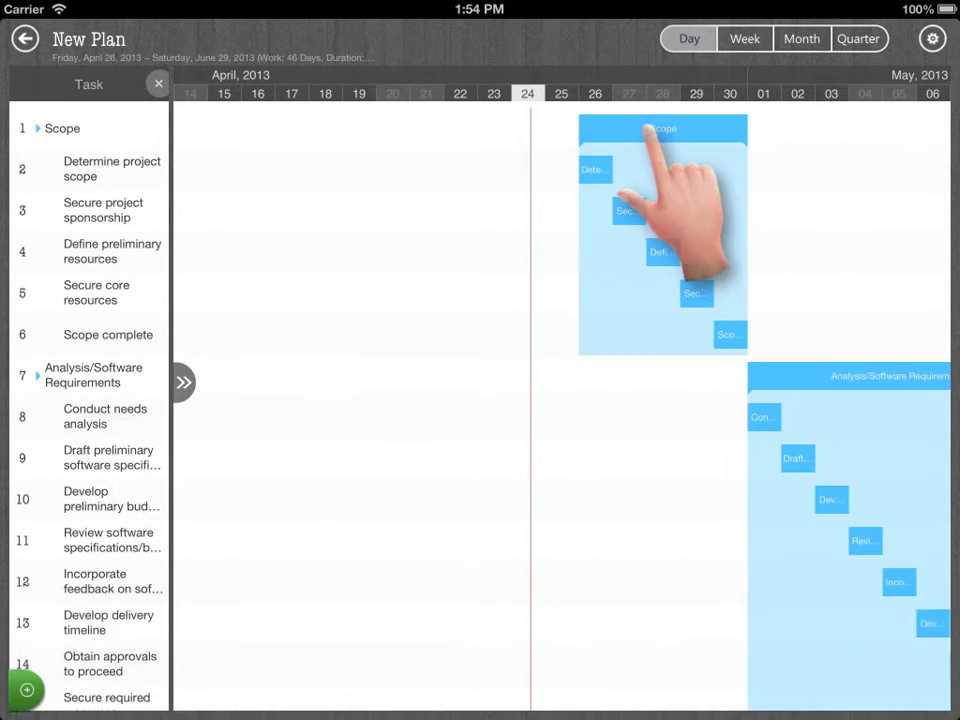
{"action": "double_click", "coordinate": [662, 128]}
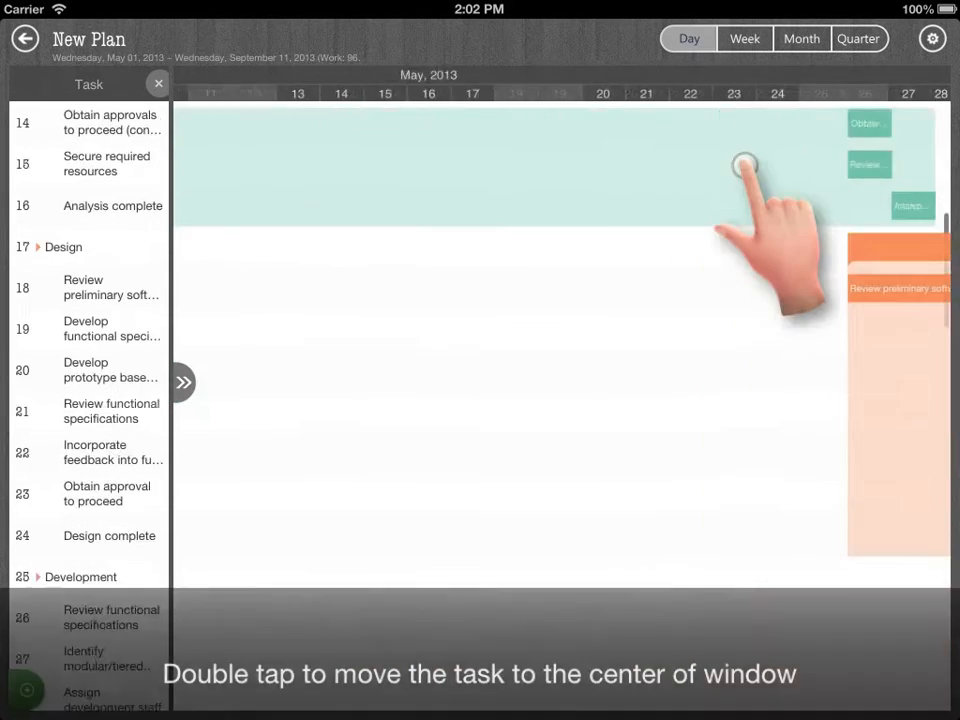
Step: Centre the task bar and today's date, then zoom the timeline to week scale
{"action": "double_click", "coordinate": [745, 165]}
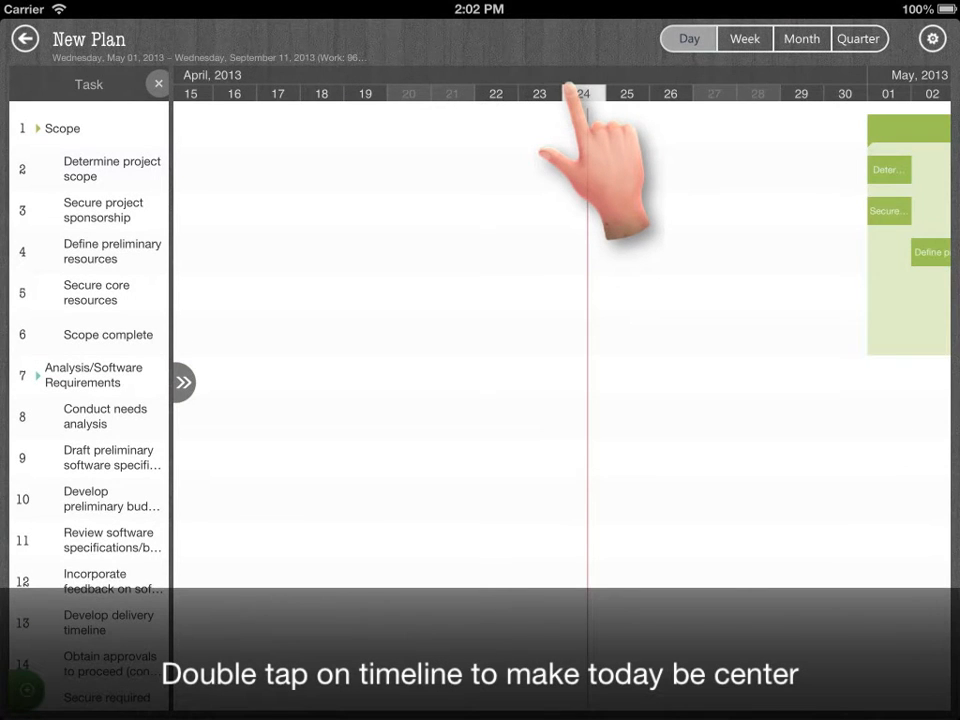
{"action": "double_click", "coordinate": [582, 93]}
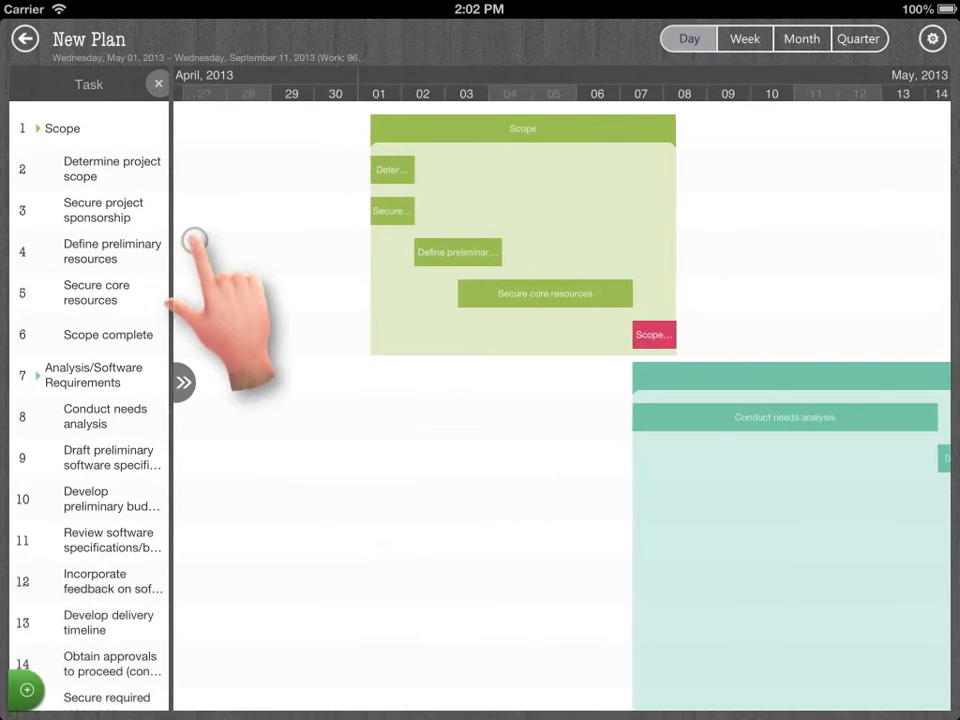
{"action": "left_click", "coordinate": [744, 38]}
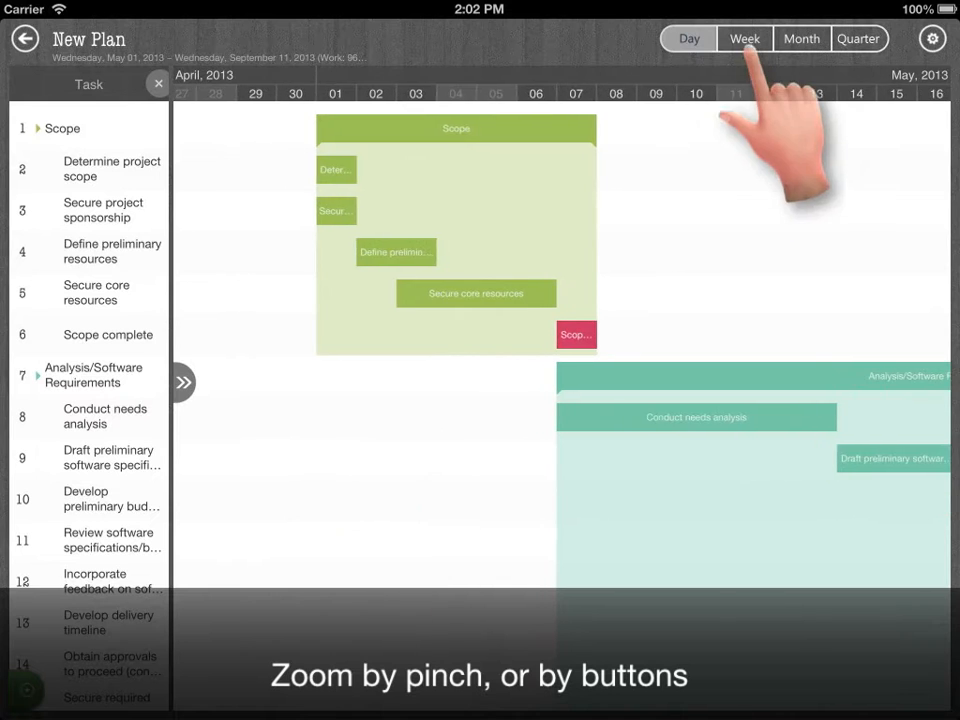
{"action": "left_click", "coordinate": [335, 210]}
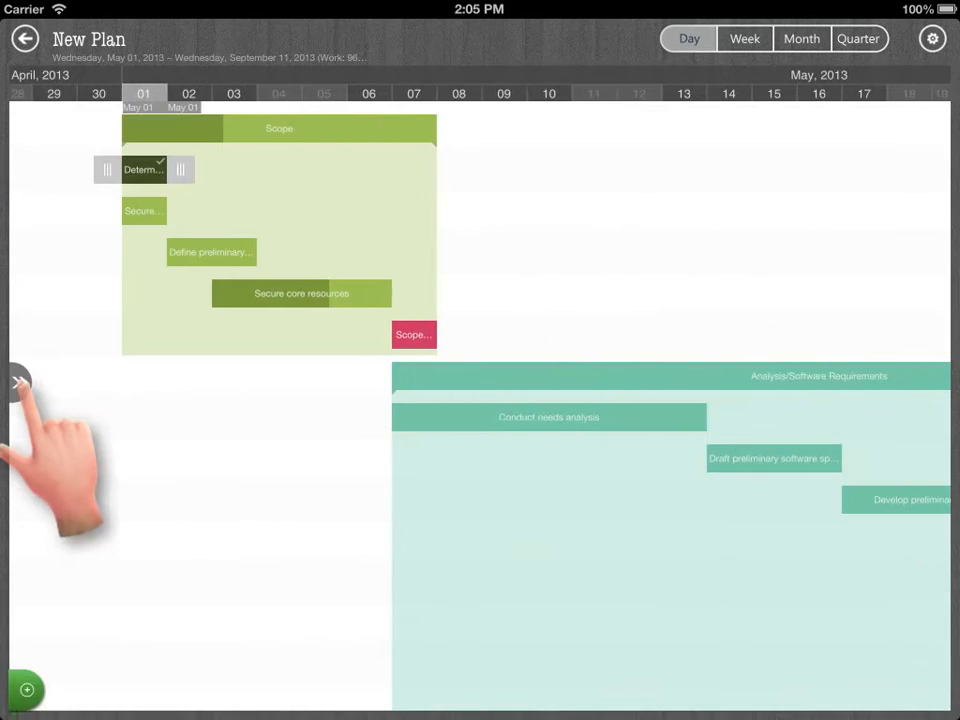
Step: Show the task list beside the Gantt chart again
{"action": "left_click", "coordinate": [931, 38]}
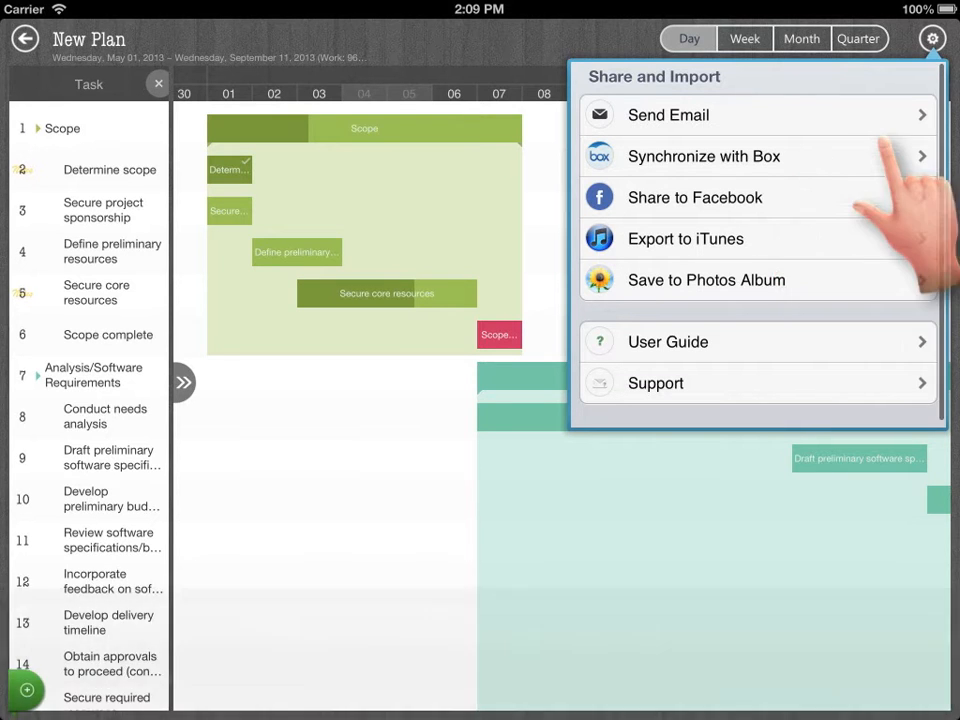
Step: Sync the plan to Box as 'QuickPlan 1.2 Demo' and dismiss the finished upload
{"action": "left_click", "coordinate": [704, 156]}
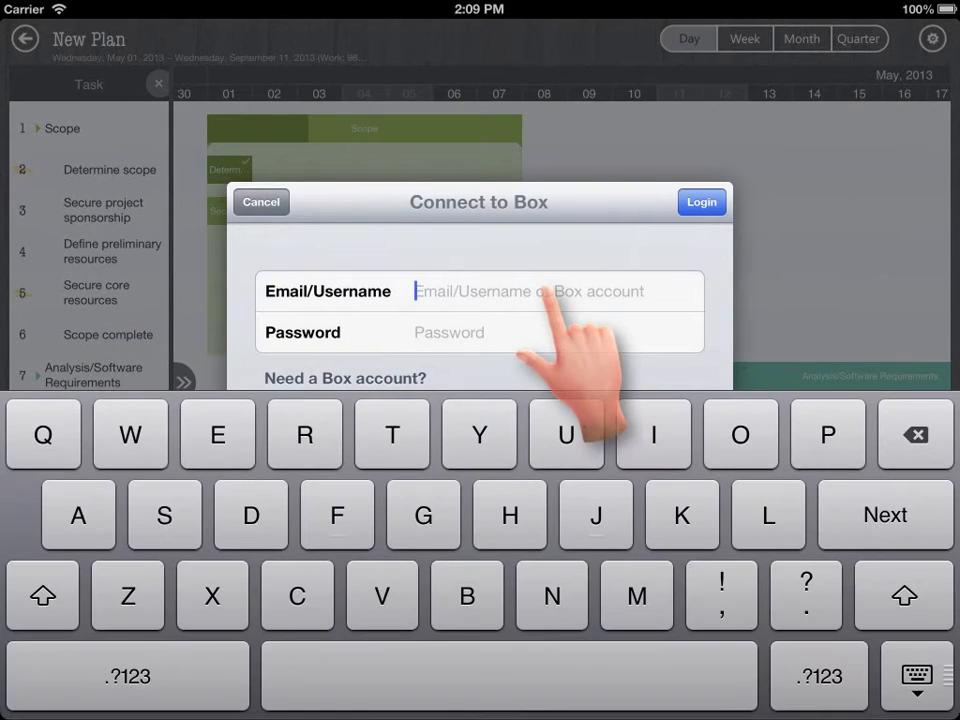
{"action": "left_click", "coordinate": [701, 202]}
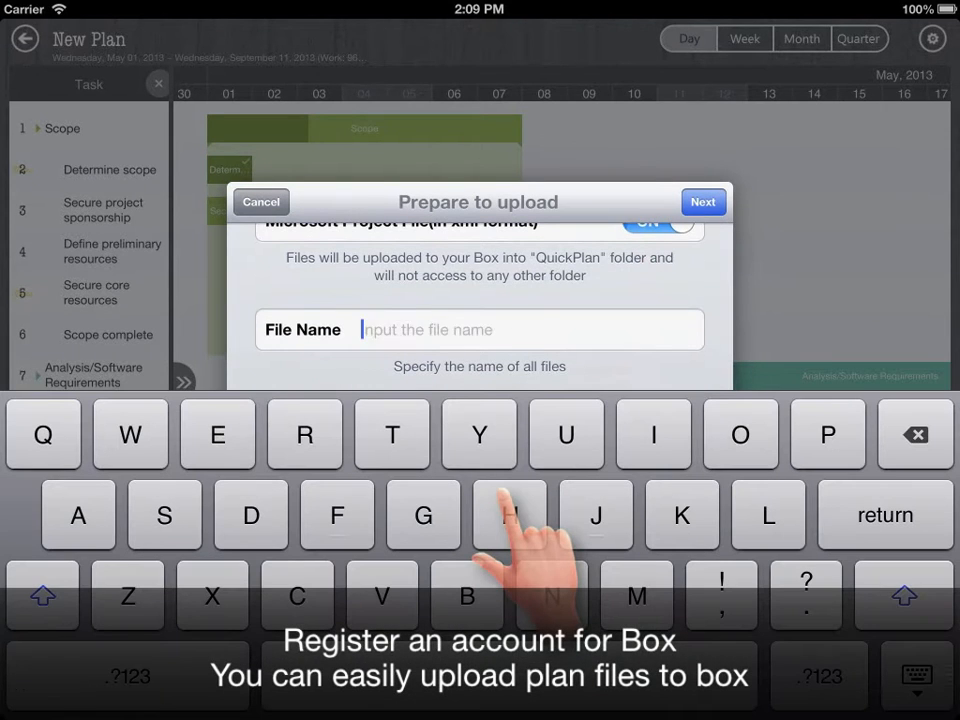
{"action": "type", "text": "QuickPlan 1.2 Demo"}
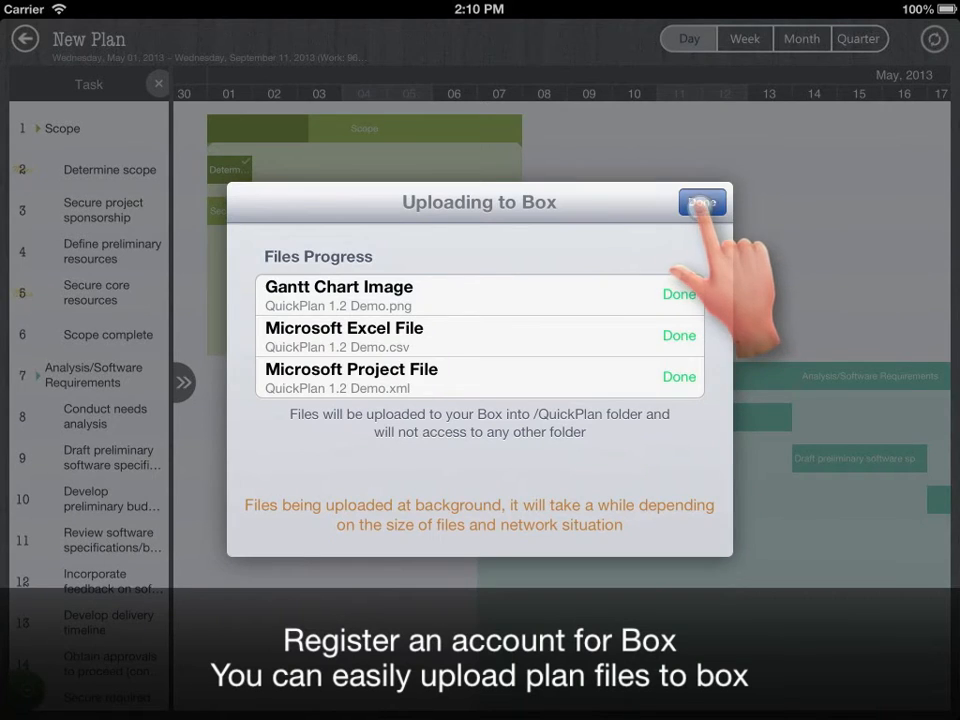
{"action": "left_click", "coordinate": [702, 202]}
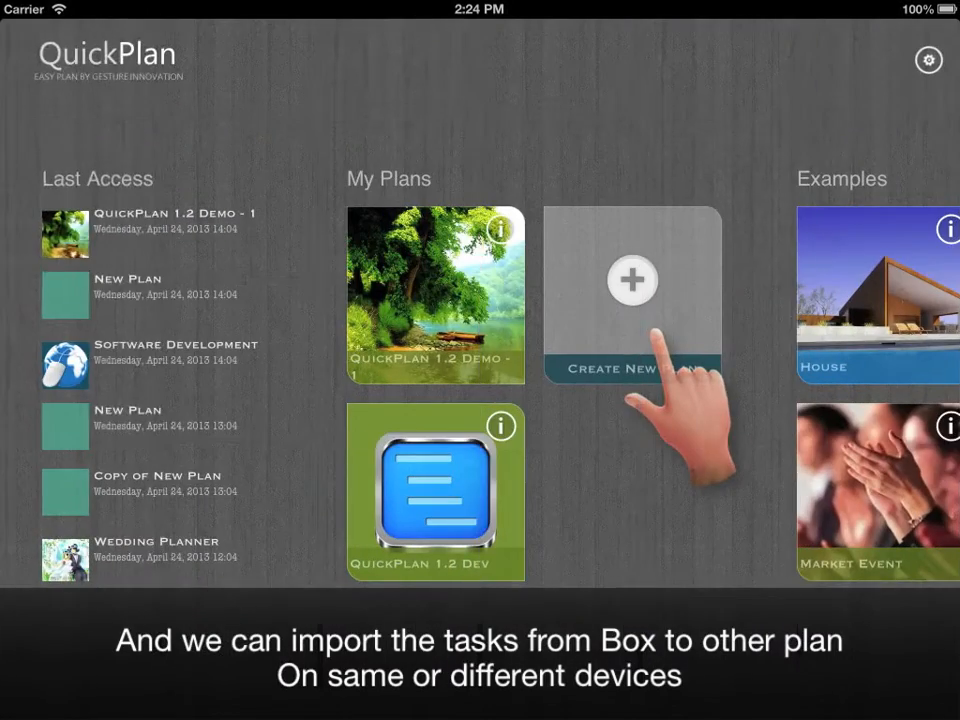
Step: Create a new plan and choose the QuickPlan 1.2 Demo file from Box
{"action": "left_click", "coordinate": [631, 290]}
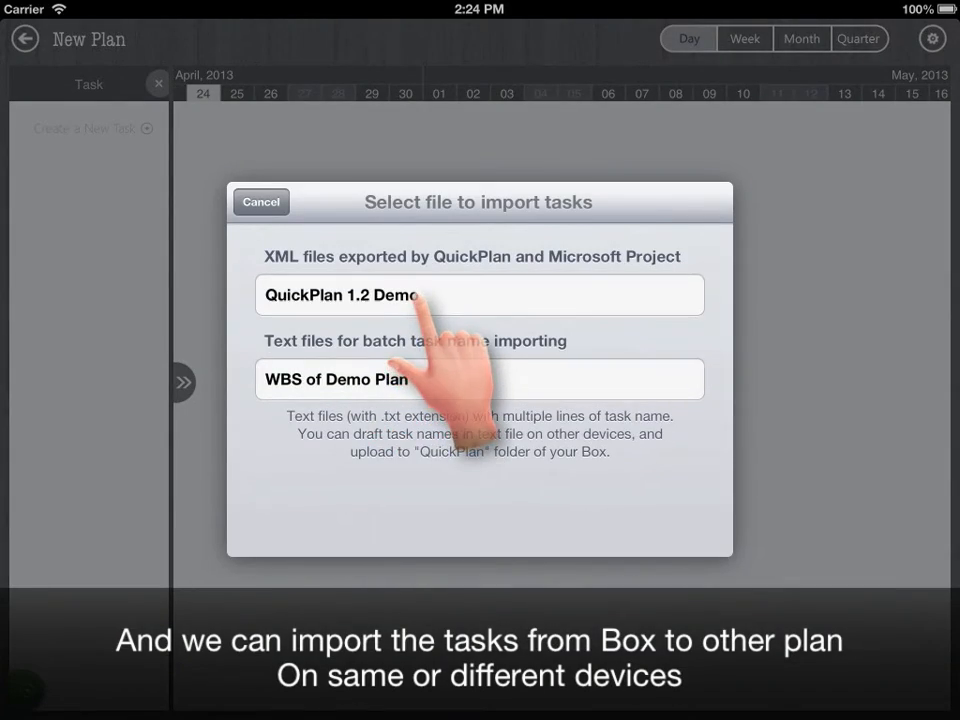
{"action": "left_click", "coordinate": [479, 294]}
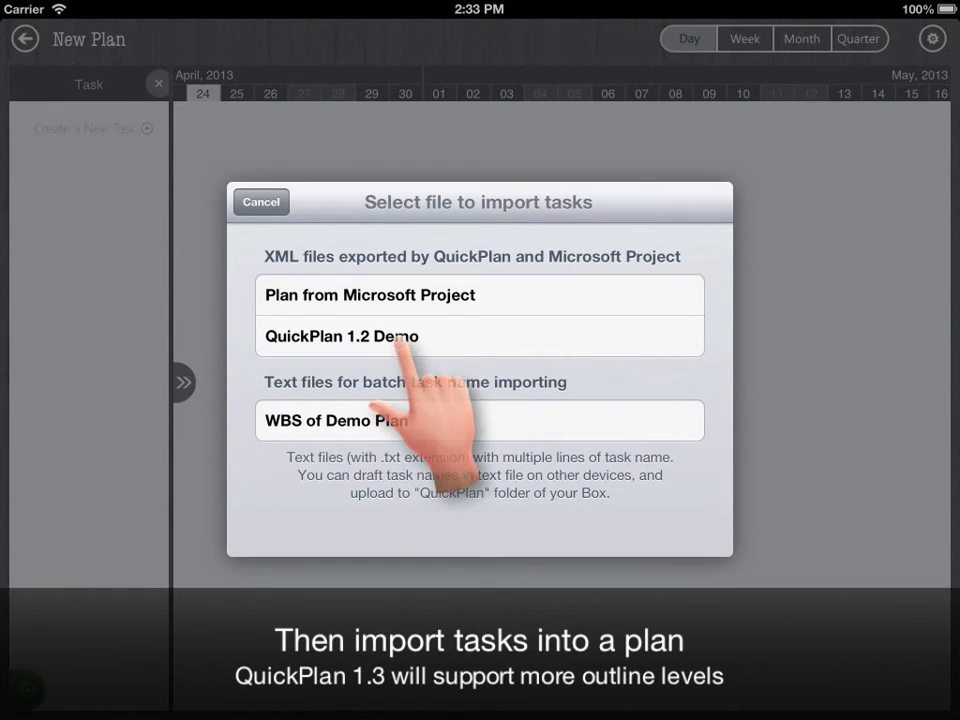
Step: Import the tasks from the 'Plan from Microsoft Project' file
{"action": "left_click", "coordinate": [479, 294]}
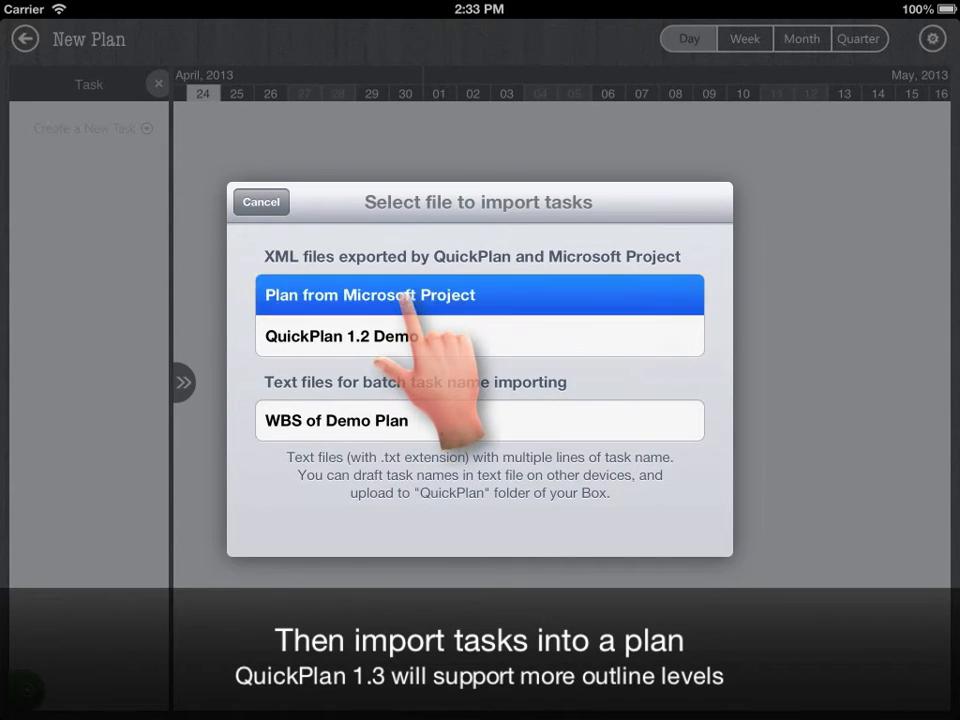
{"action": "left_click", "coordinate": [479, 294]}
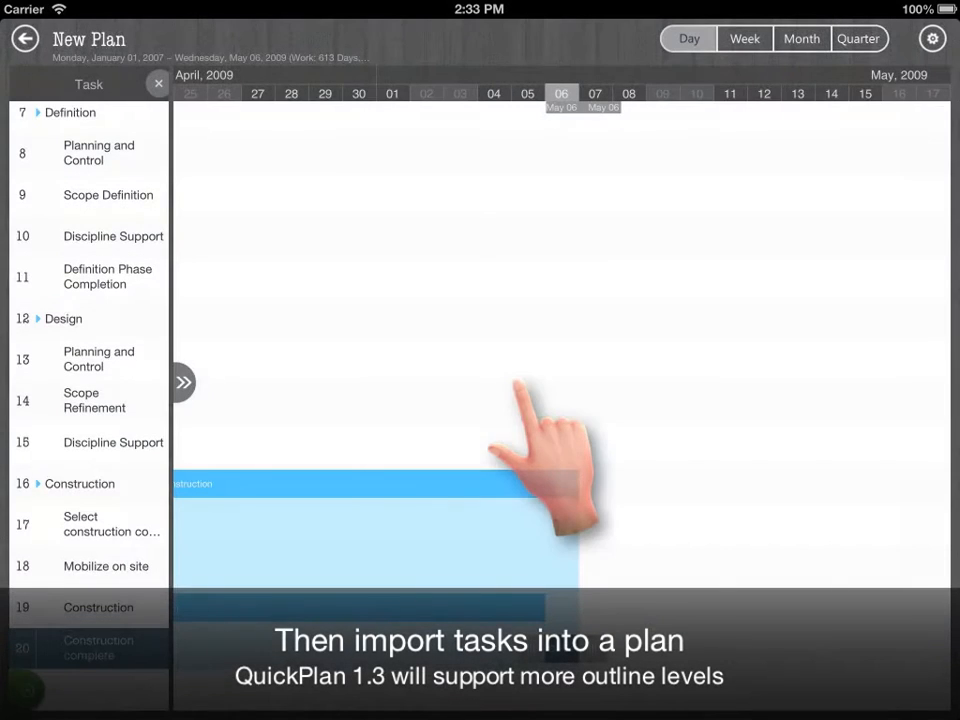
{"action": "left_click", "coordinate": [183, 382]}
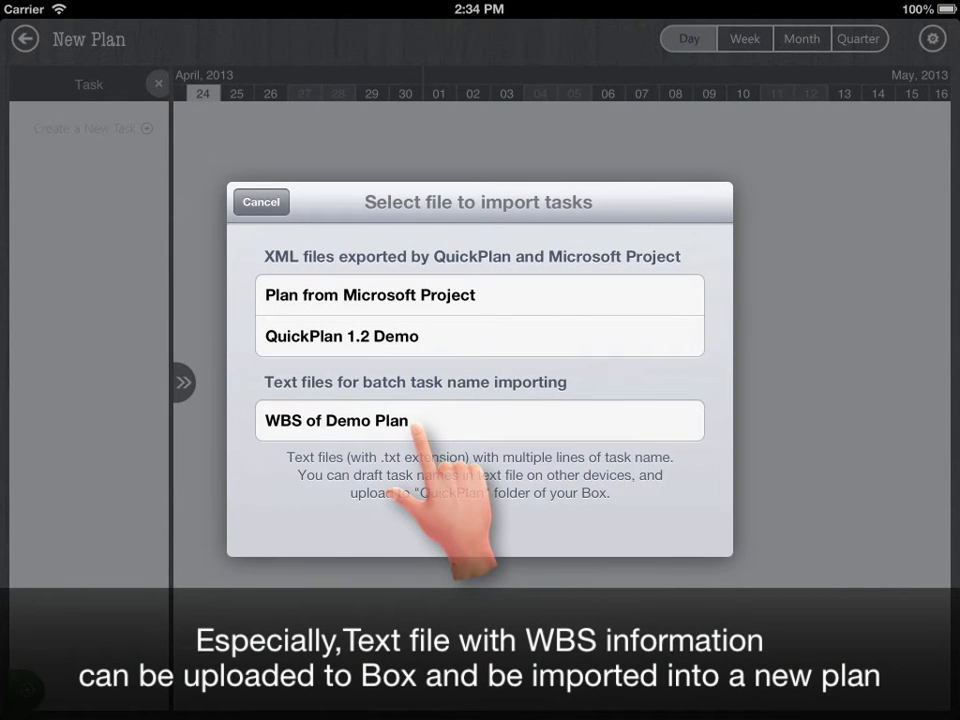
Step: Import the 'WBS of Demo Plan' text file while keeping existing tasks
{"action": "left_click", "coordinate": [479, 420]}
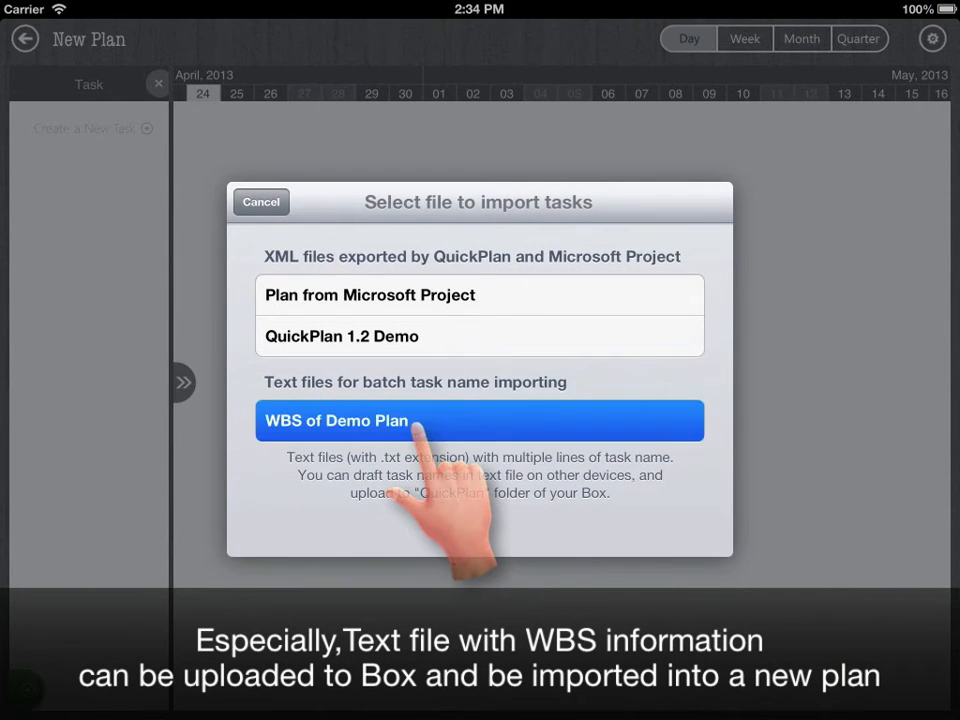
{"action": "left_click", "coordinate": [479, 420]}
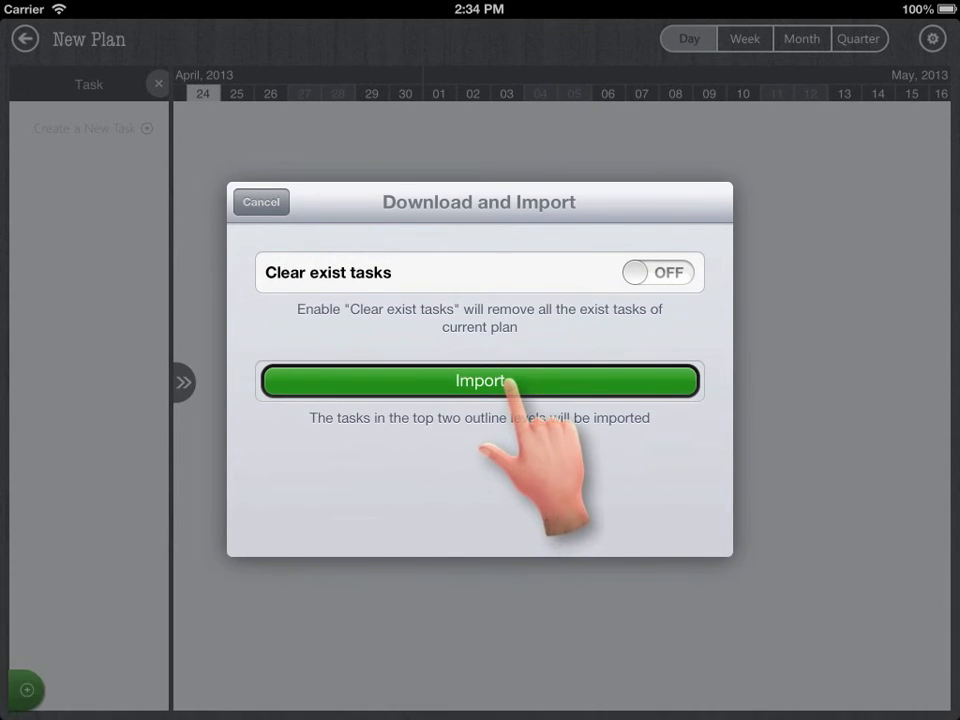
{"action": "left_click", "coordinate": [480, 381]}
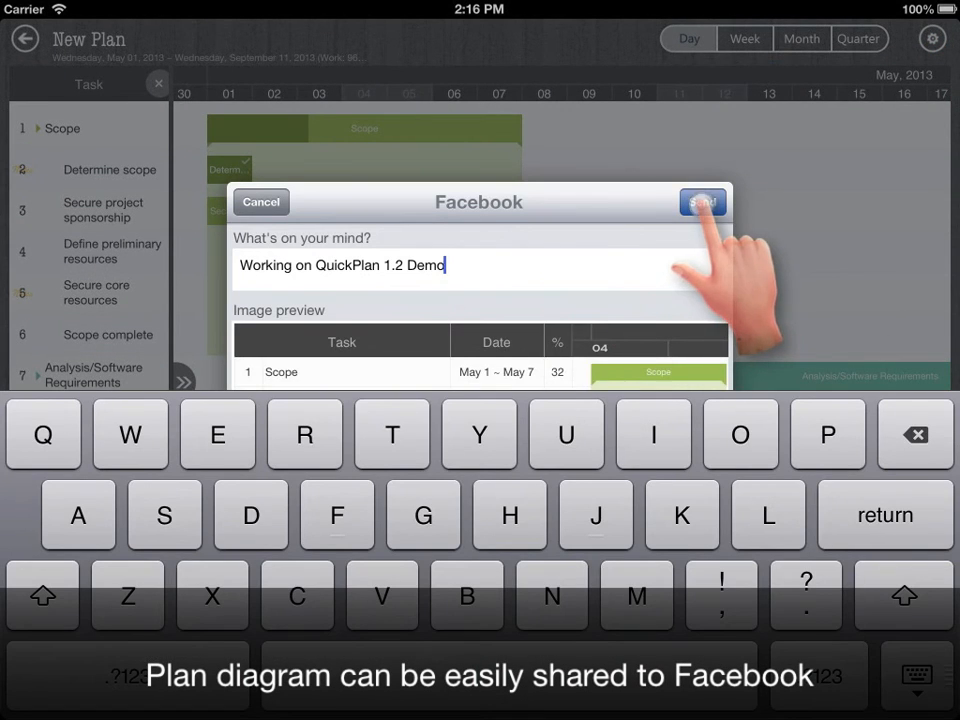
Step: Send the plan diagram post to Facebook and go back to the home screen
{"action": "left_click", "coordinate": [703, 202]}
{"action": "type", "text": "Qui"}
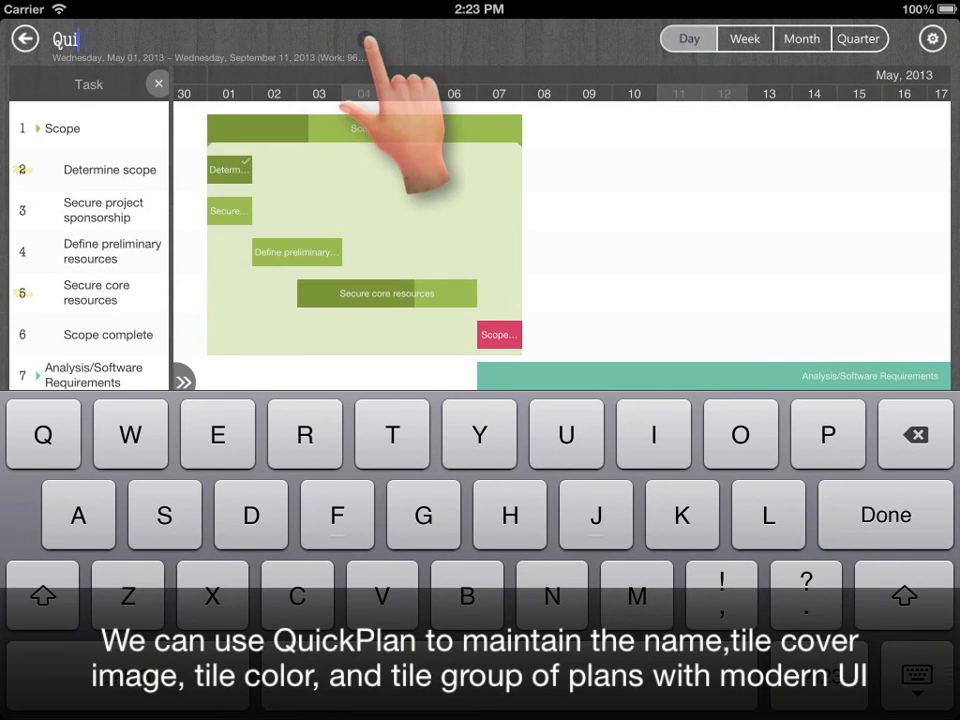
{"action": "left_click", "coordinate": [24, 38]}
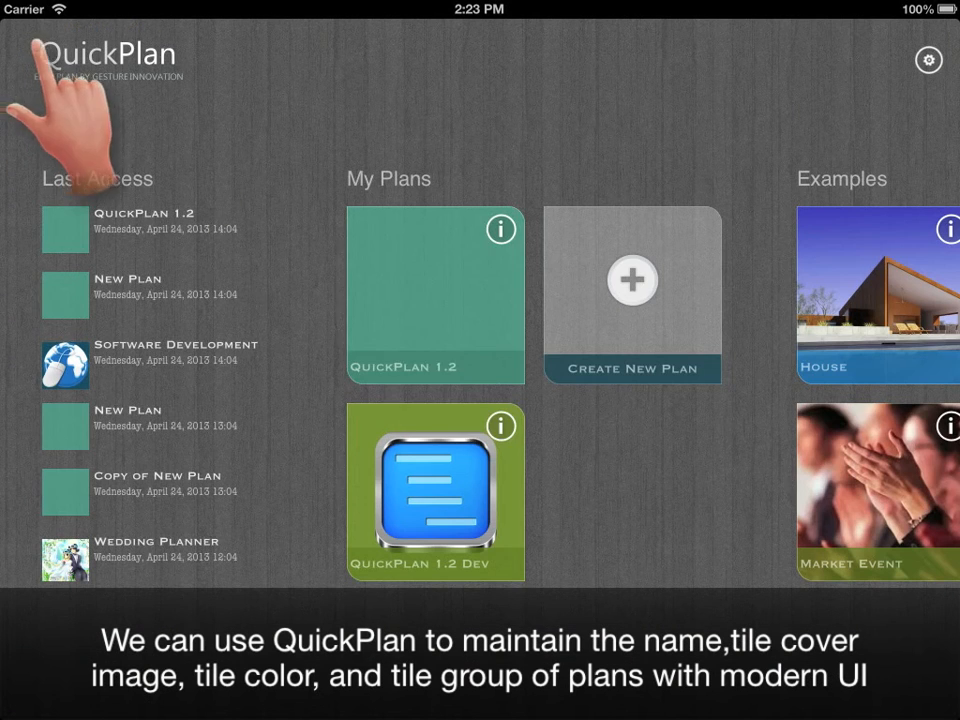
Step: Rename the QuickPlan 1.2 tile 'QuickPlan 1.2 Demo - 1', duplicate it, and open app settings
{"action": "left_click", "coordinate": [500, 229]}
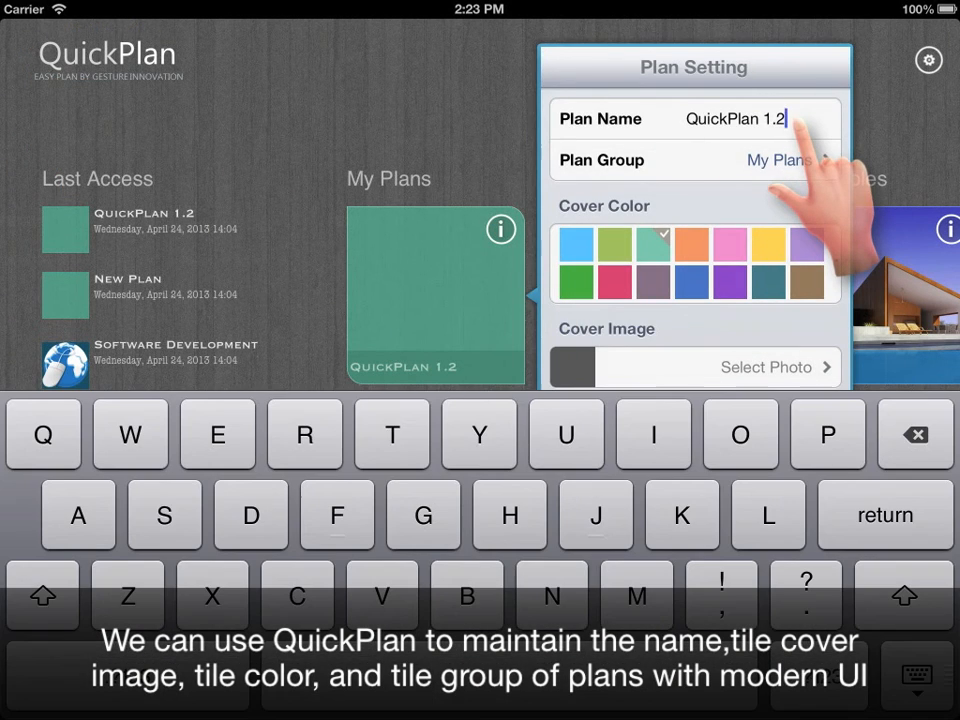
{"action": "type", "text": "Demo - 1"}
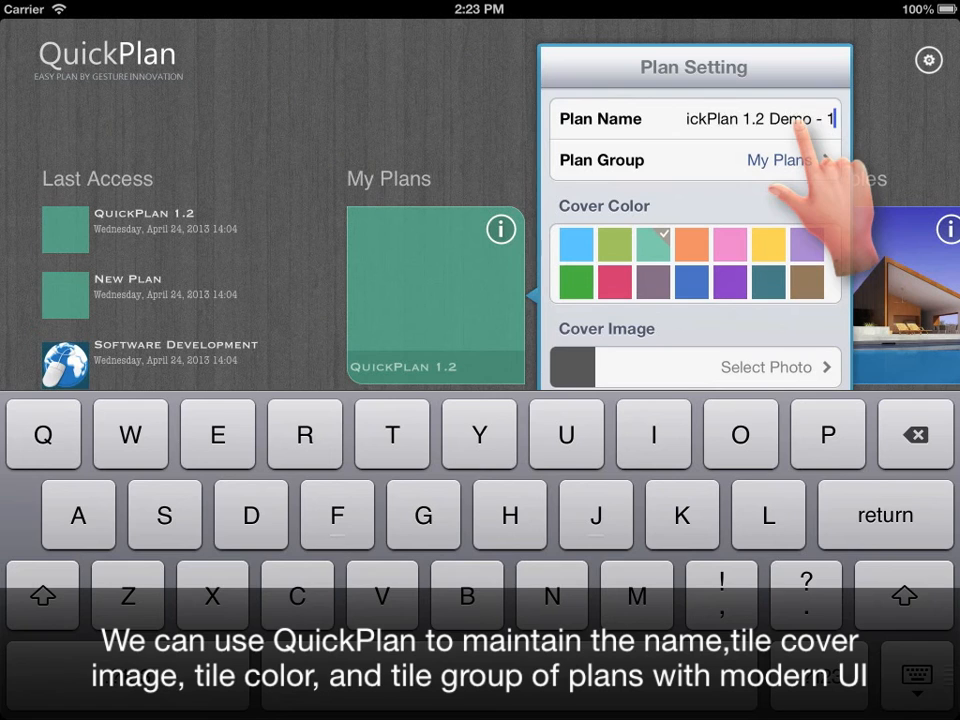
{"action": "left_click", "coordinate": [766, 367]}
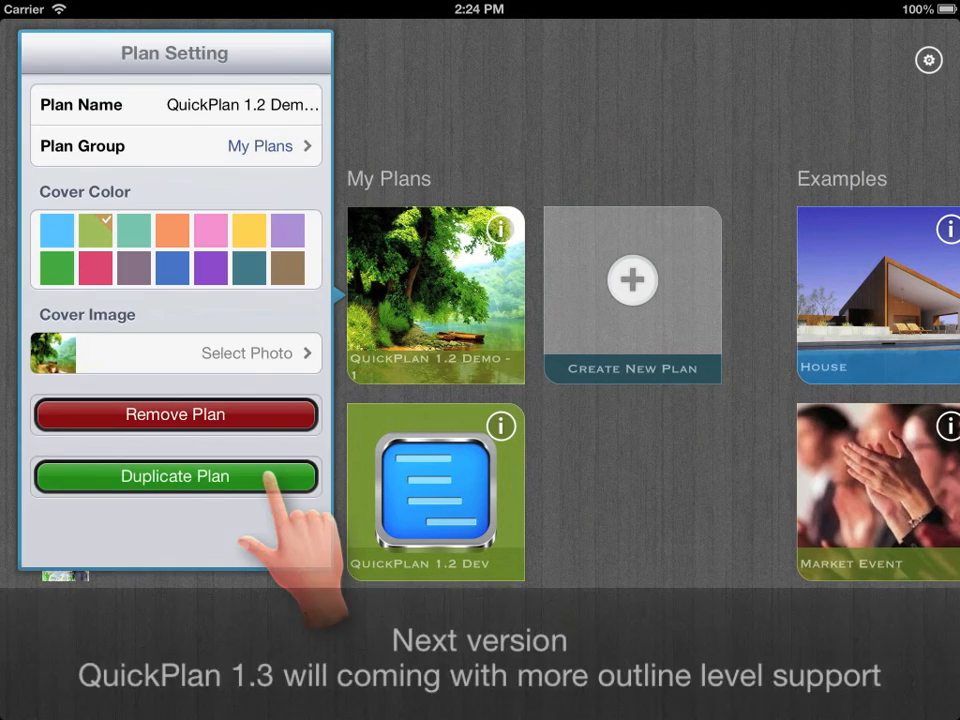
{"action": "left_click", "coordinate": [928, 60]}
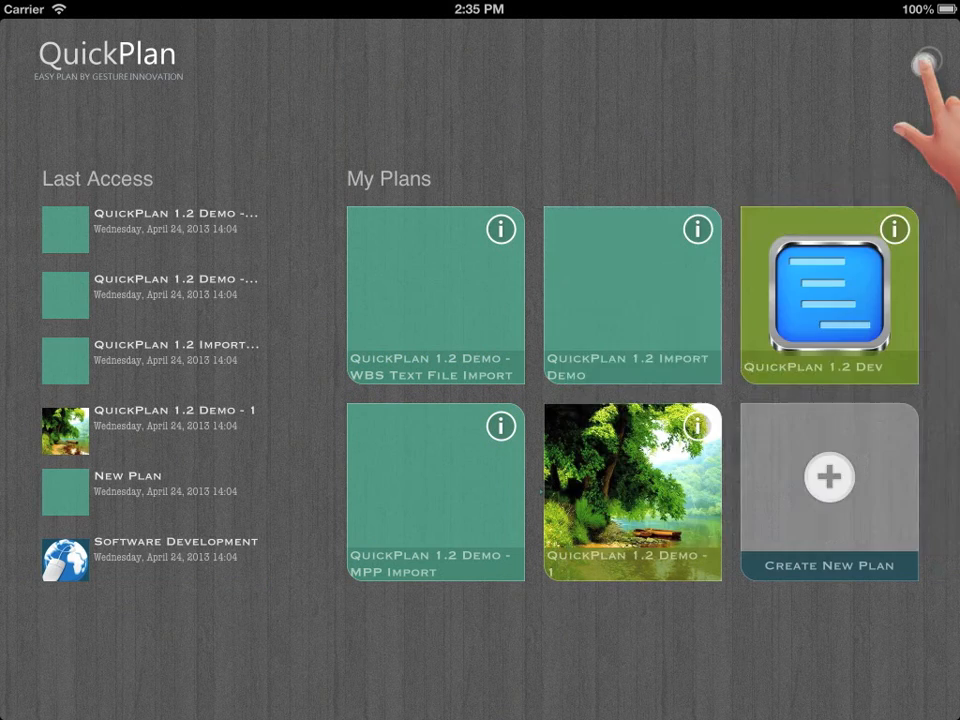
{"action": "left_click", "coordinate": [920, 62]}
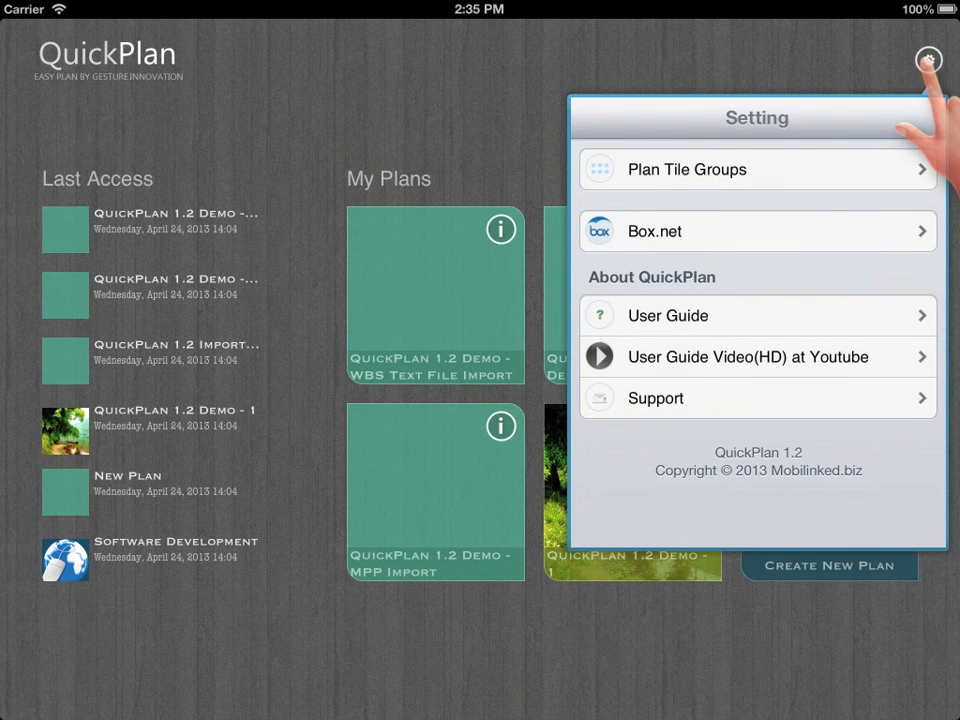